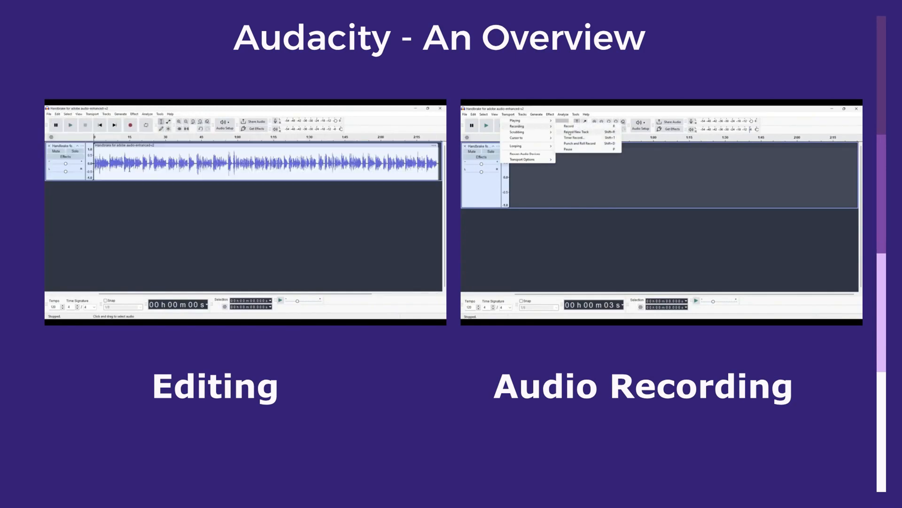
# Split the track, delete a stretch of audio in the middle, and record a short new track.
pyautogui.click(565, 126)
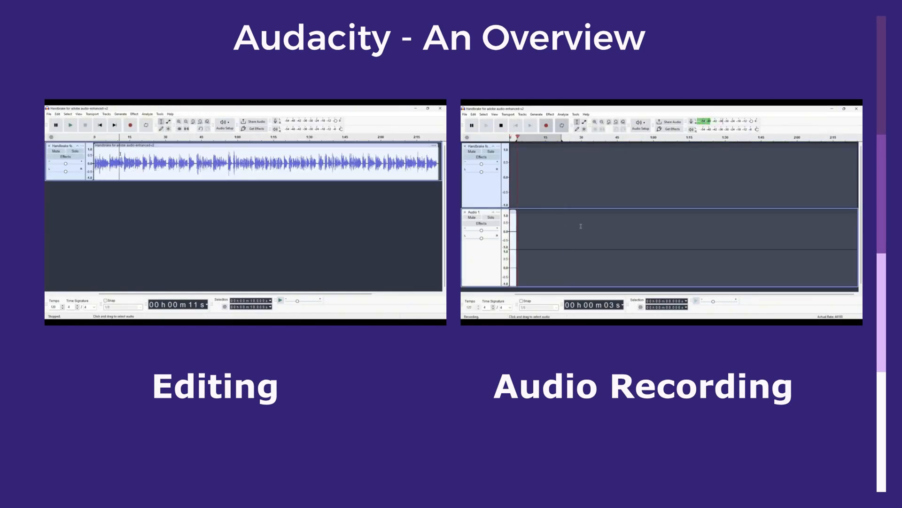
pyautogui.rightClick(151, 162)
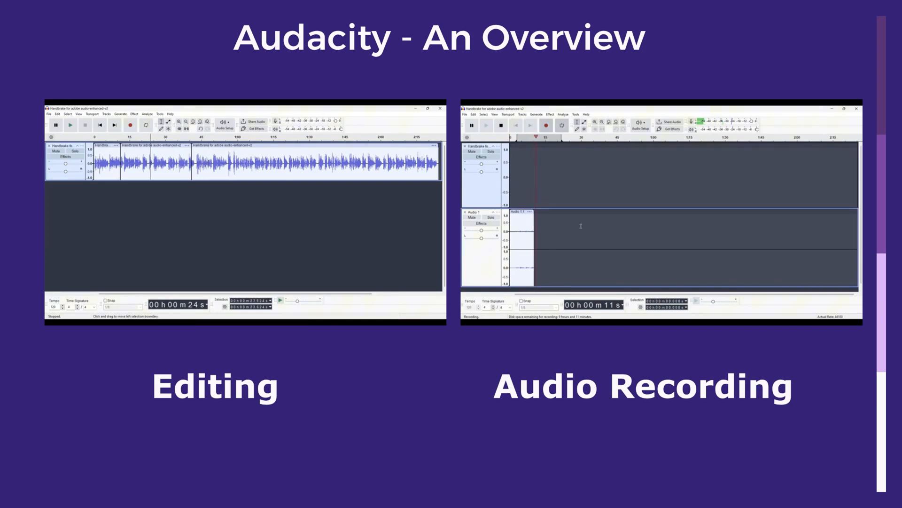
pyautogui.moveTo(124, 163); pyautogui.dragTo(190, 164)
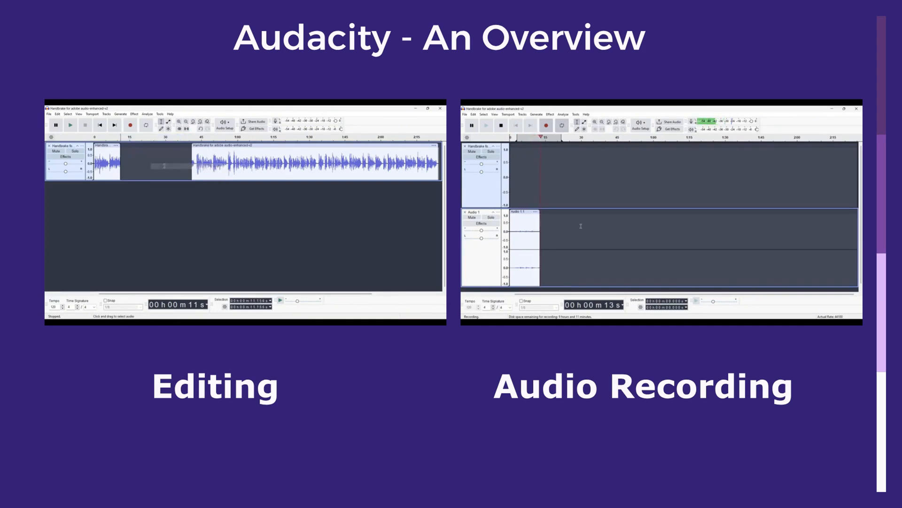
pyautogui.click(500, 125)
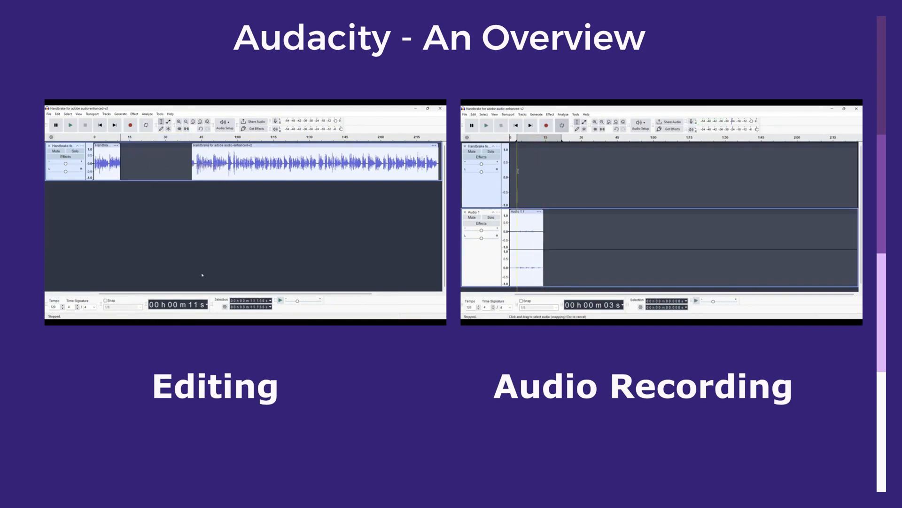
pyautogui.click(250, 60)
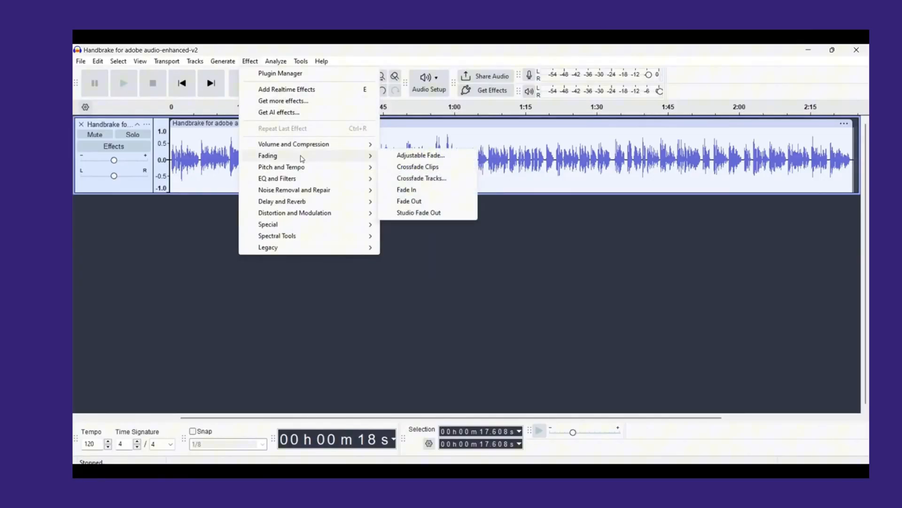
pyautogui.moveTo(297, 167)
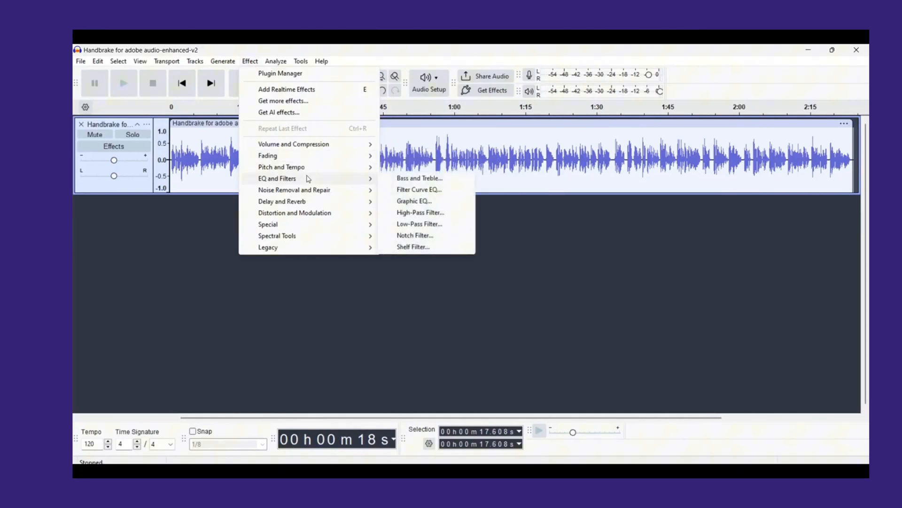
pyautogui.moveTo(308, 190)
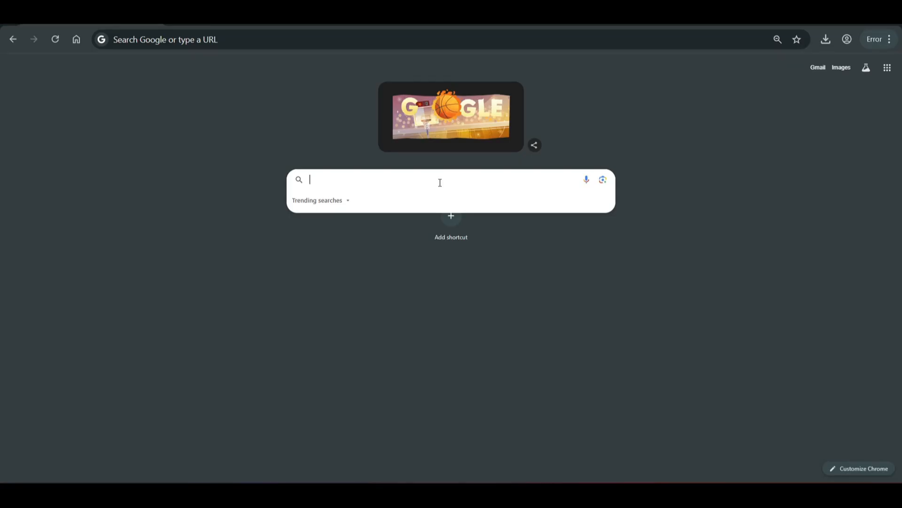
# Search for audacity and download the Audacity 3.7.3 installer from audacityteam.org.
pyautogui.write('audacityteam.org')
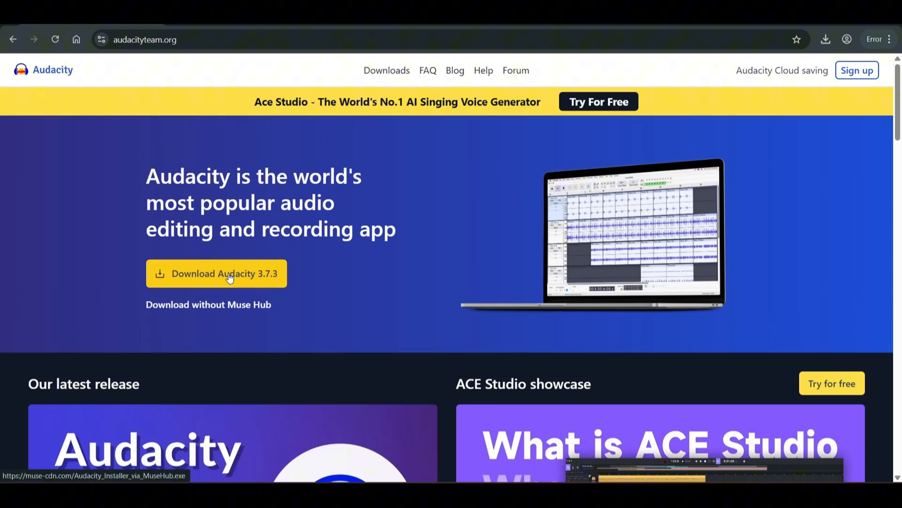
pyautogui.click(229, 274)
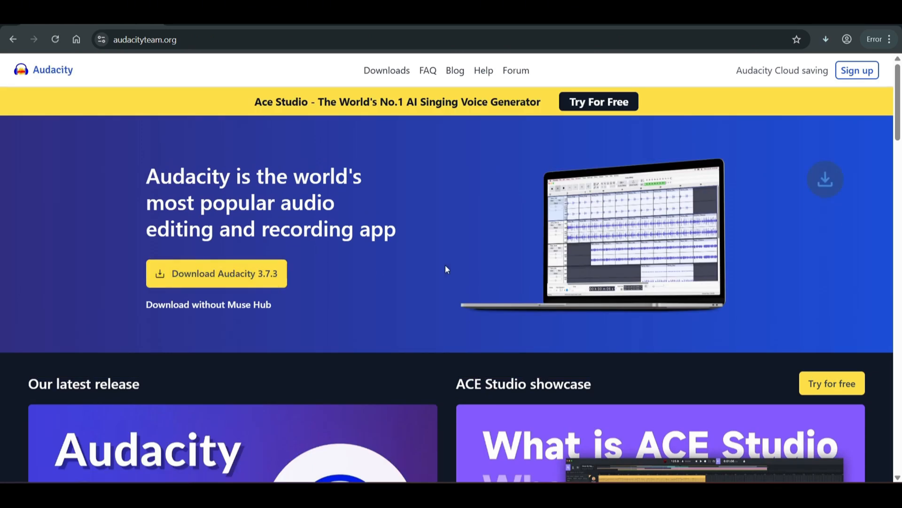
pyautogui.click(215, 274)
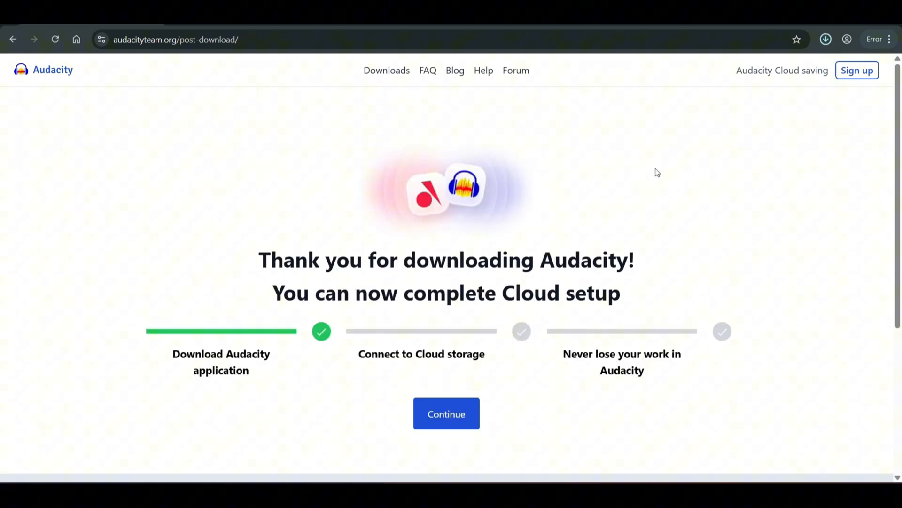
pyautogui.click(826, 40)
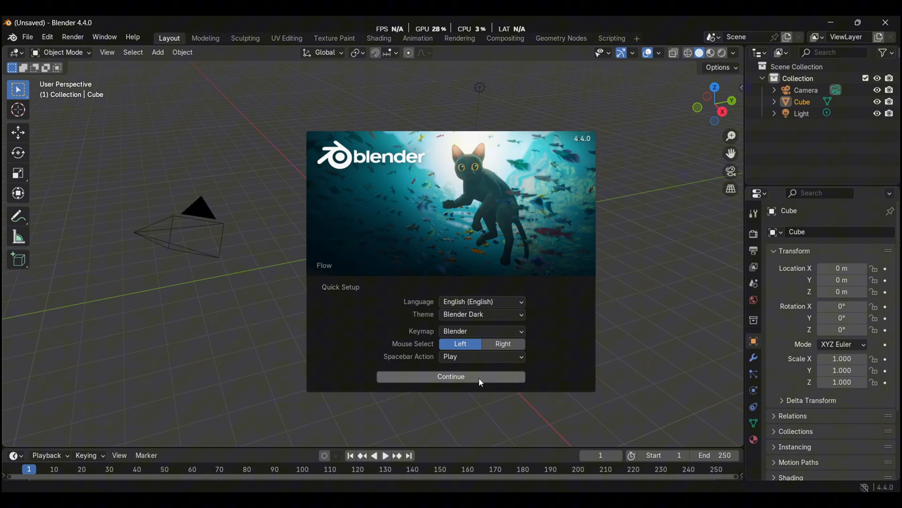
# Accept the quick setup defaults and start a new Video Editing project.
pyautogui.click(451, 376)
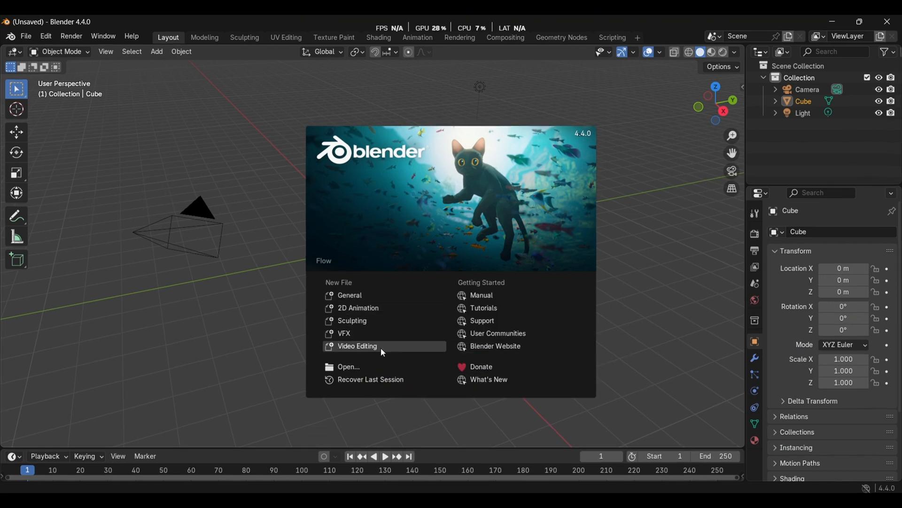
pyautogui.click(357, 346)
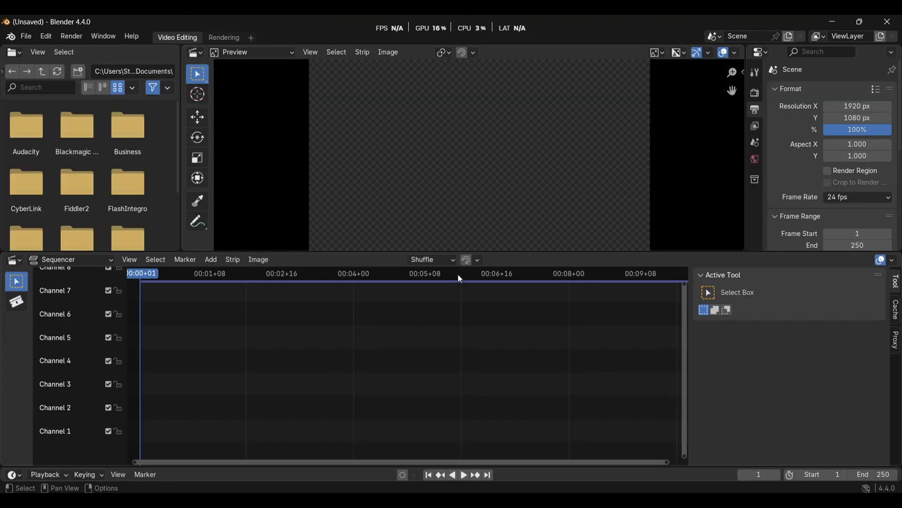
pyautogui.moveTo(470, 174)
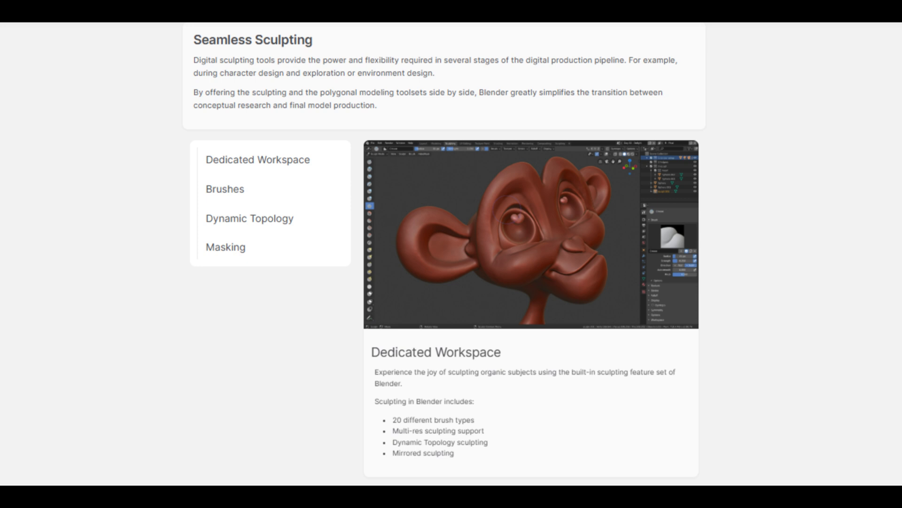
# Scroll the Blender features page past Seamless Sculpting to the Cycles section.
pyautogui.scroll(-3)
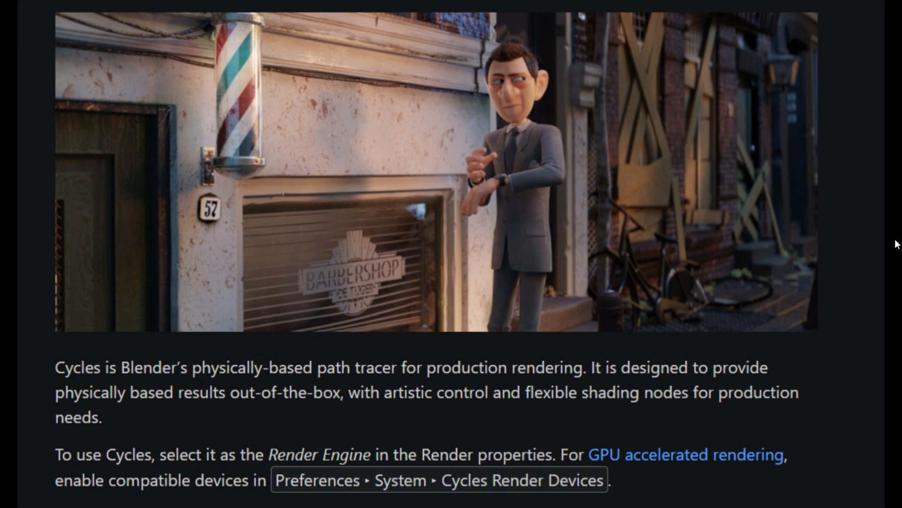
pyautogui.scroll(-3)
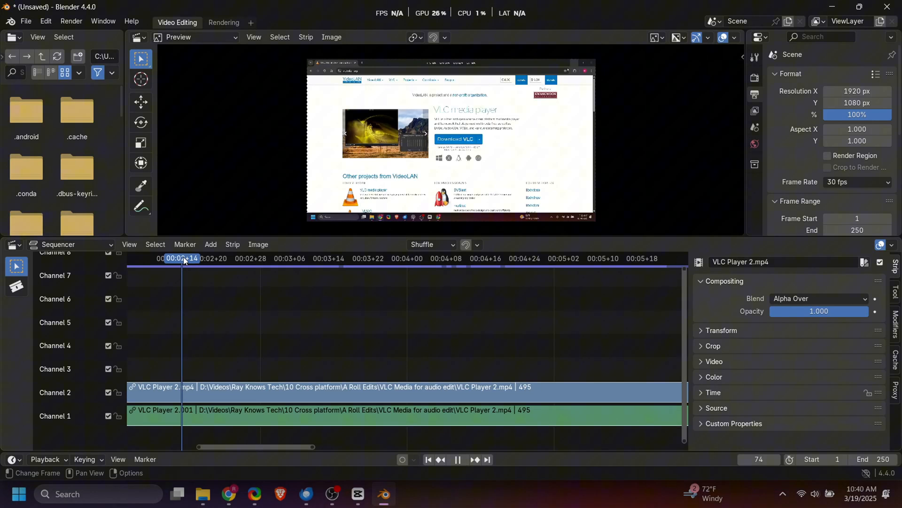
# Jump playback of the VLC Player 2.mp4 strips to another frame on the timeline ruler.
pyautogui.click(251, 257)
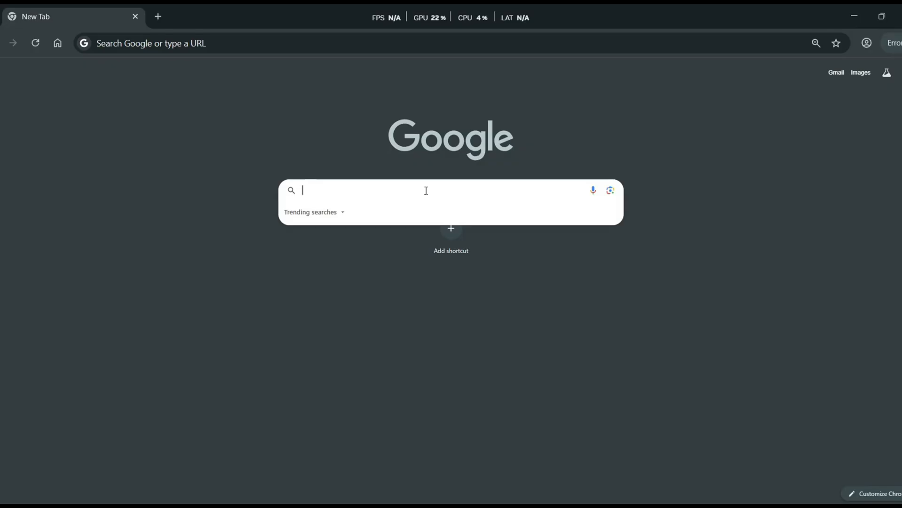
# Download the Blender 4.4 Windows installer from blender.org and confirm it finished.
pyautogui.write('blender.org/download/')
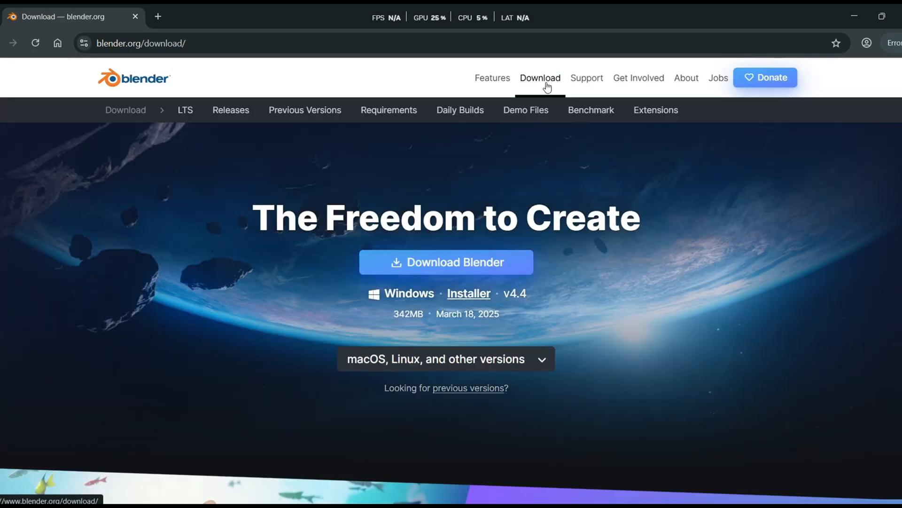
pyautogui.moveTo(440, 267)
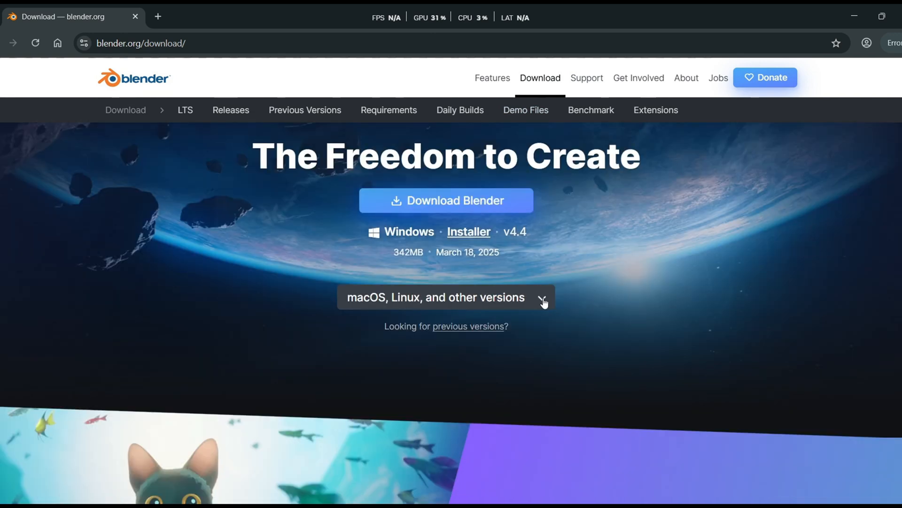
pyautogui.moveTo(542, 299)
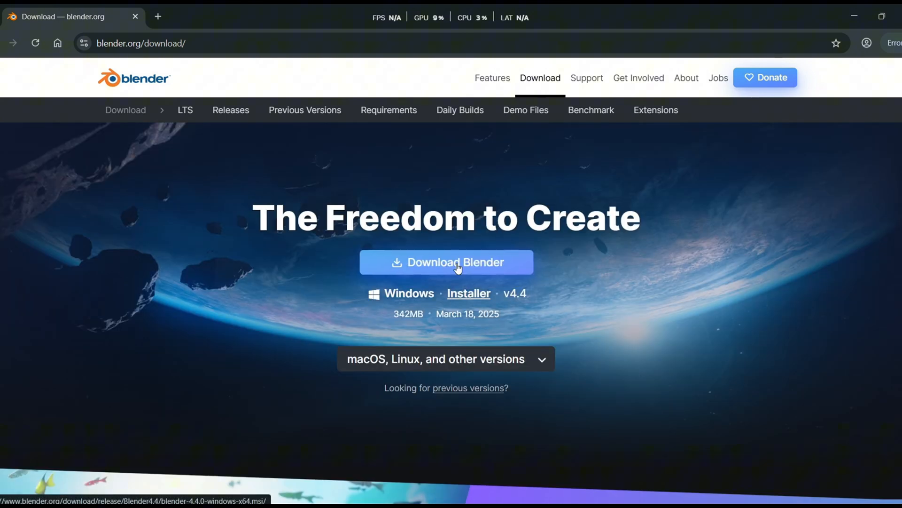
pyautogui.click(455, 262)
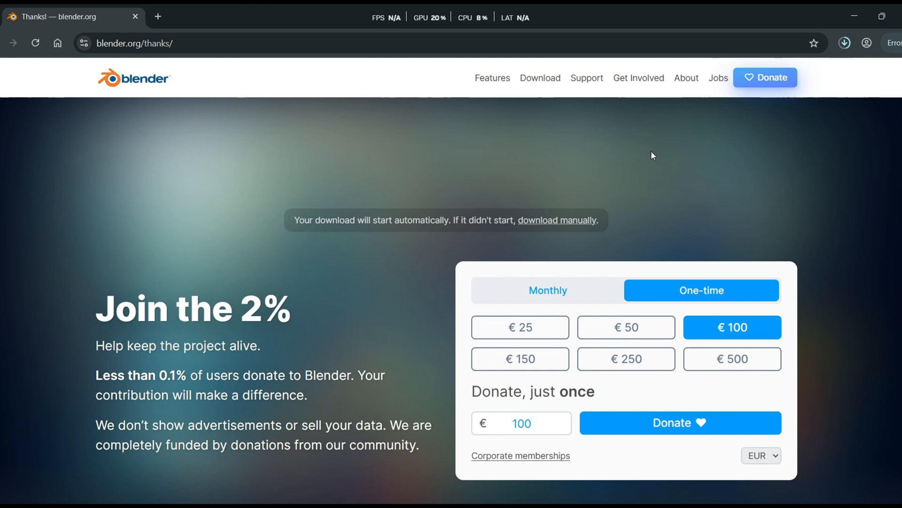
pyautogui.moveTo(644, 169)
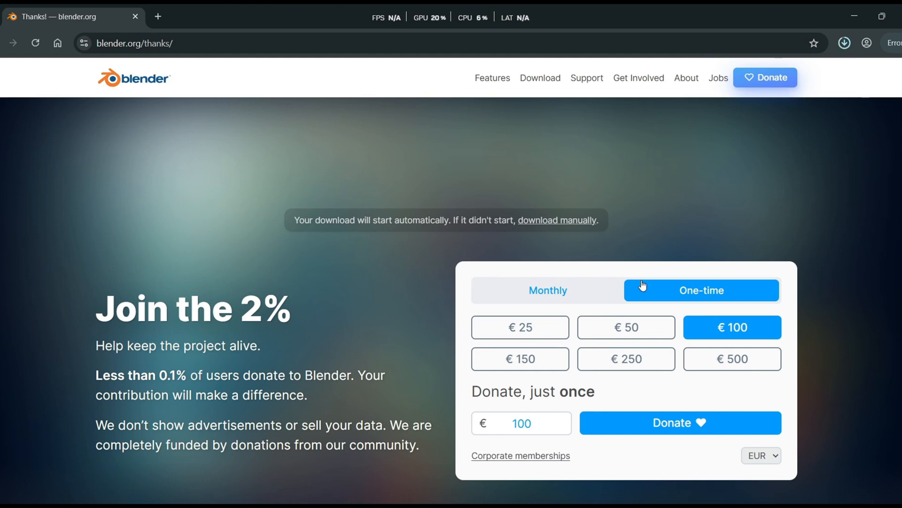
pyautogui.click(844, 42)
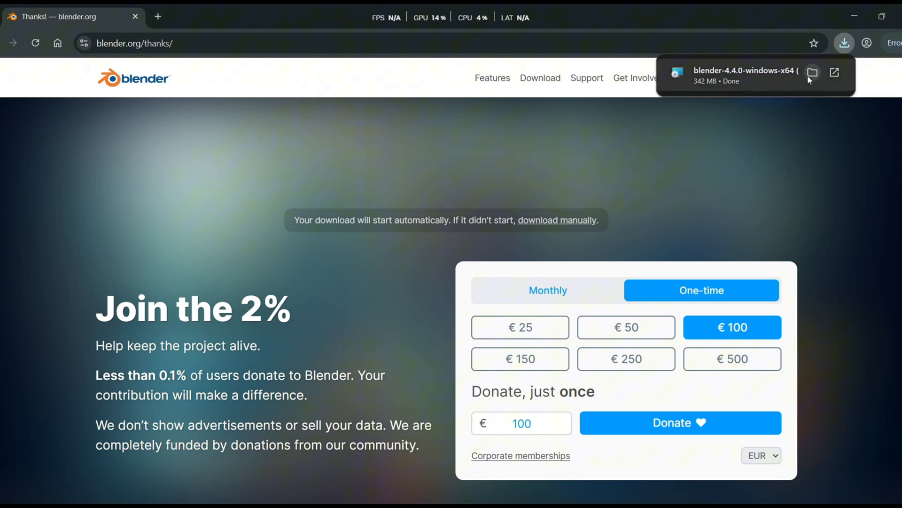
pyautogui.moveTo(750, 75)
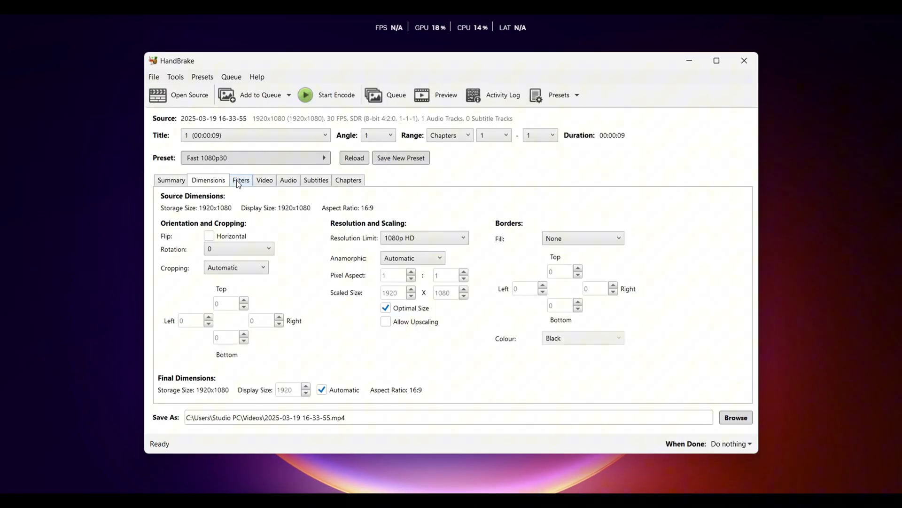
# Review the encode Summary and a full-size preview of the clip, then the preset list.
pyautogui.click(171, 179)
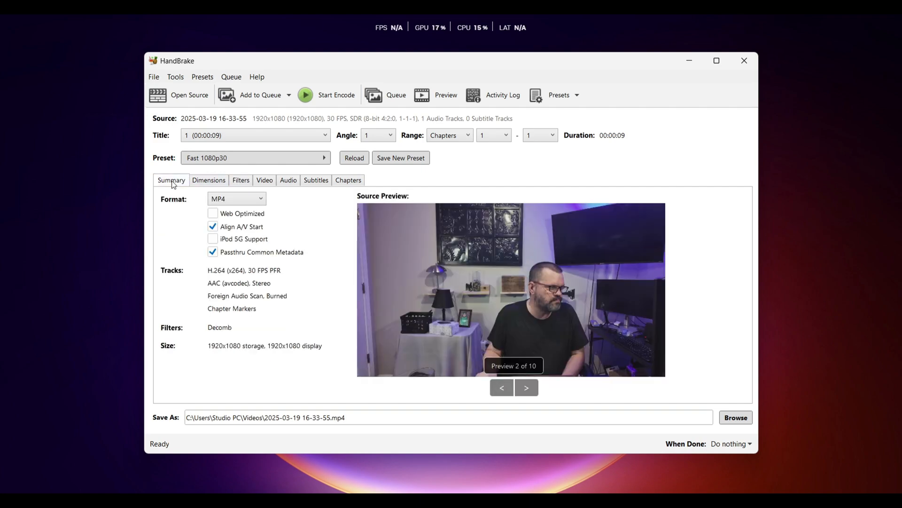
pyautogui.click(446, 95)
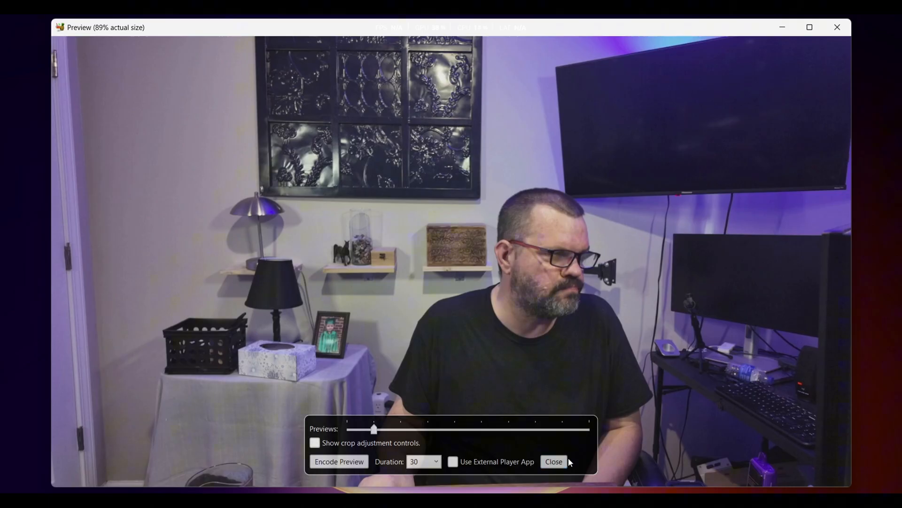
pyautogui.click(554, 460)
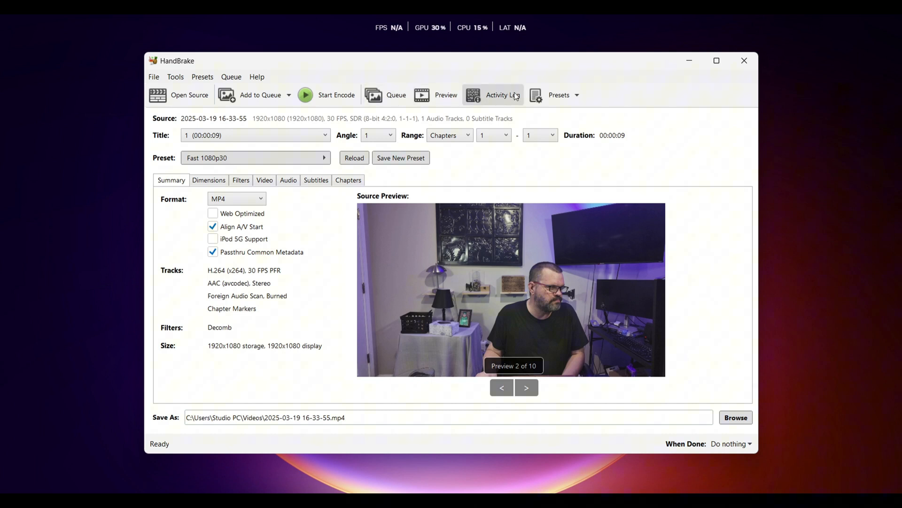
pyautogui.click(560, 95)
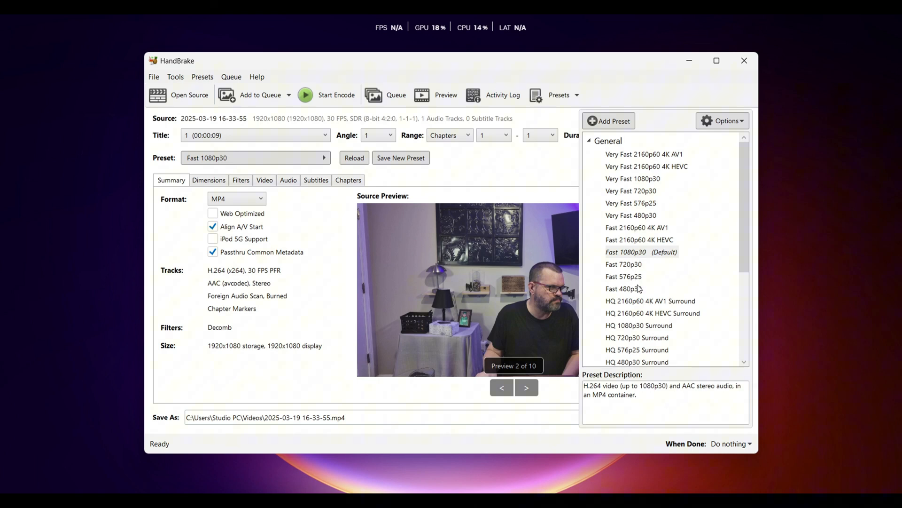
pyautogui.moveTo(636, 289)
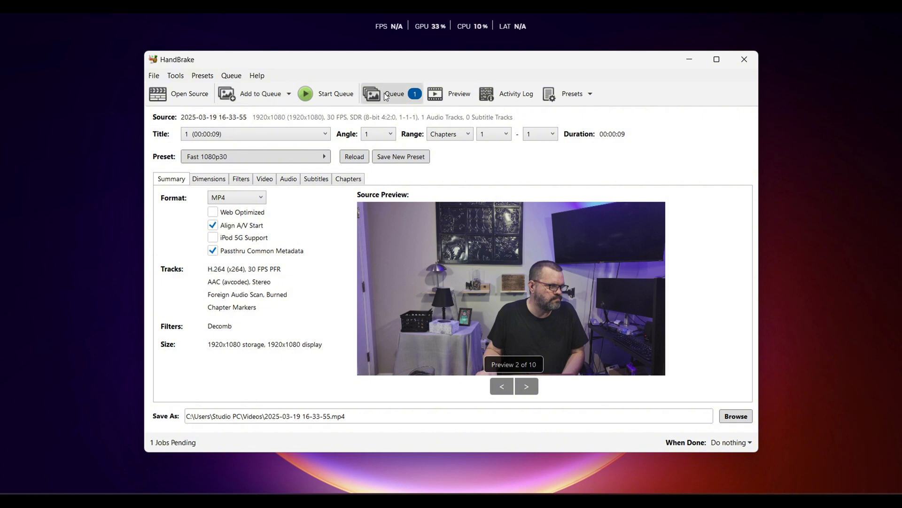
# View the pending encode job in the HandBrake queue.
pyautogui.click(394, 93)
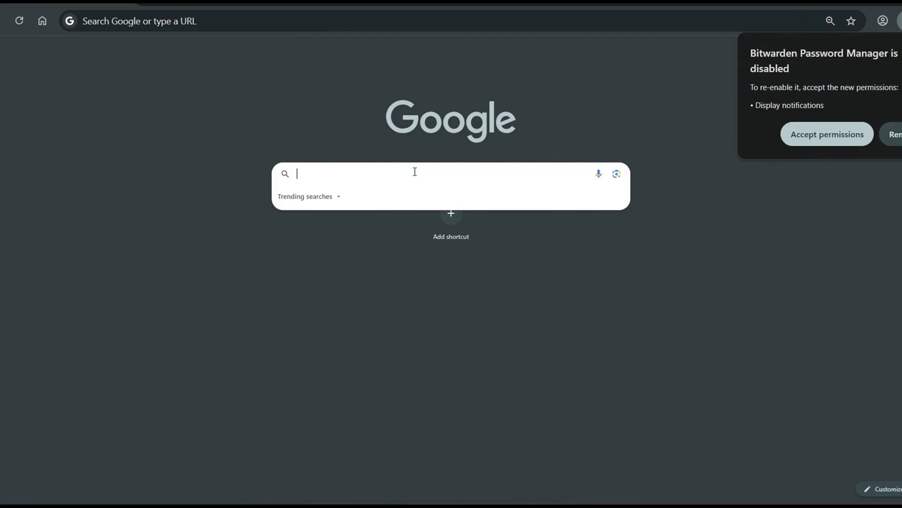
# Search for handbrake and download the Windows x64 installer from handbrake.fr, confirming it finished.
pyautogui.write('handbrake')
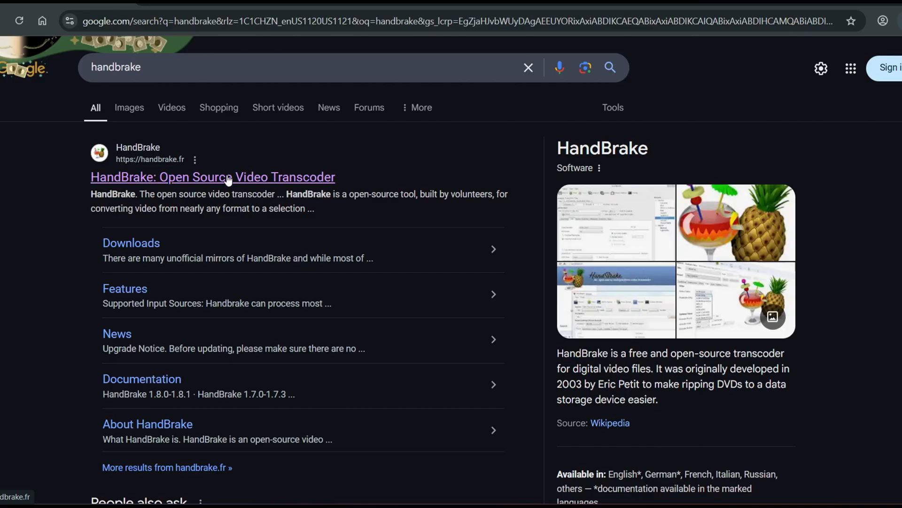
pyautogui.click(194, 177)
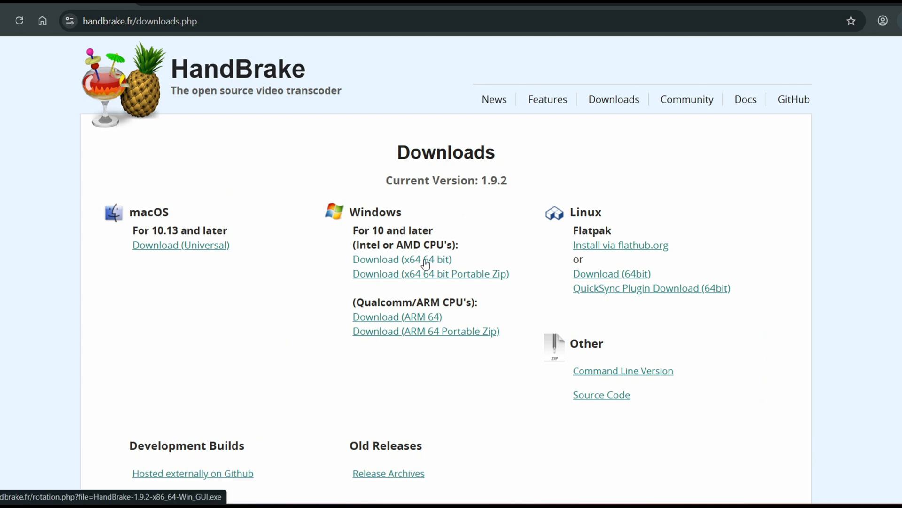
pyautogui.click(401, 259)
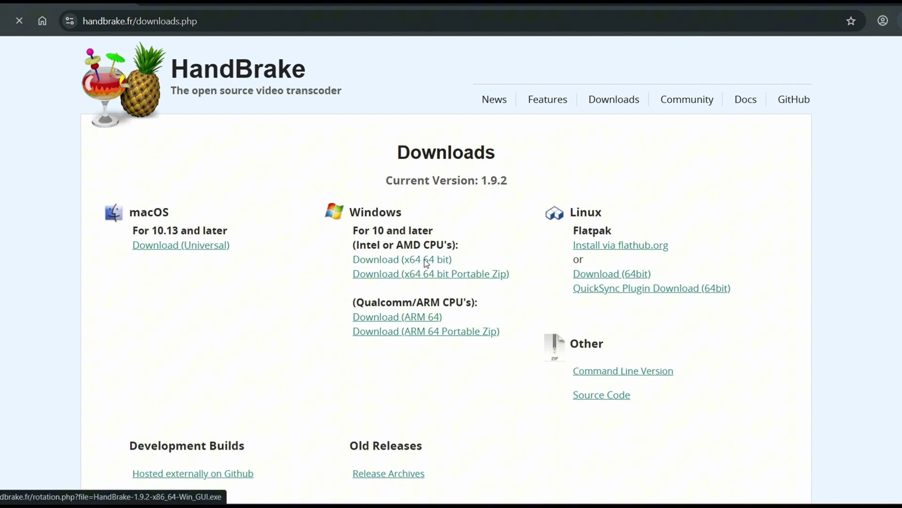
pyautogui.click(401, 259)
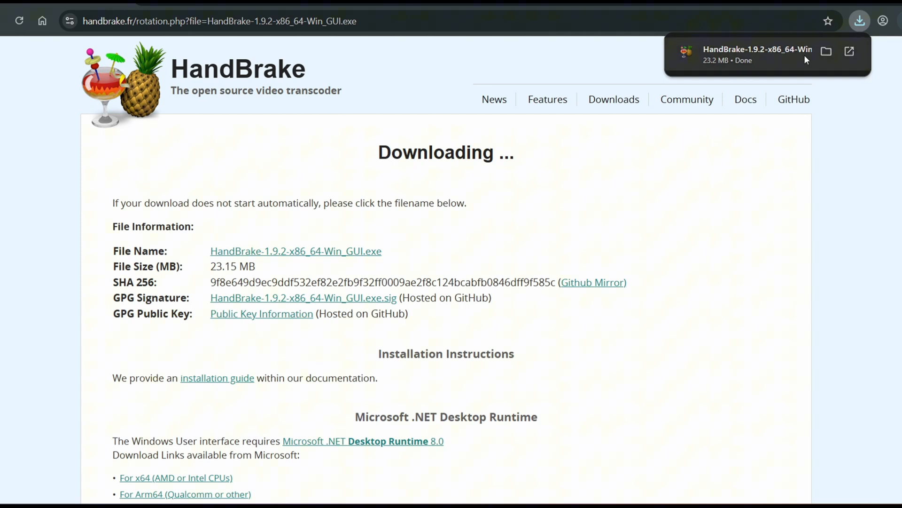
pyautogui.moveTo(768, 56)
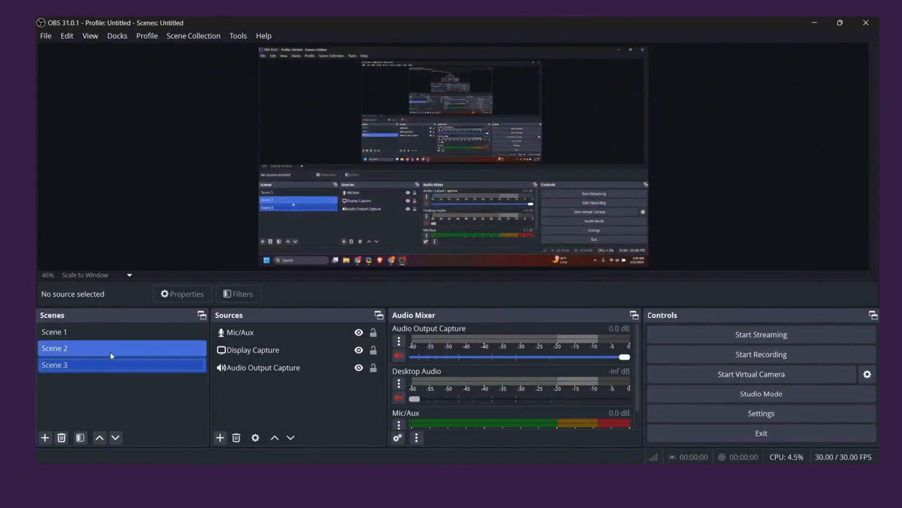
# On Scene 1's Media Source, raise the equalizer High band to 7.80 dB and Low to 1.90 dB.
pyautogui.click(55, 332)
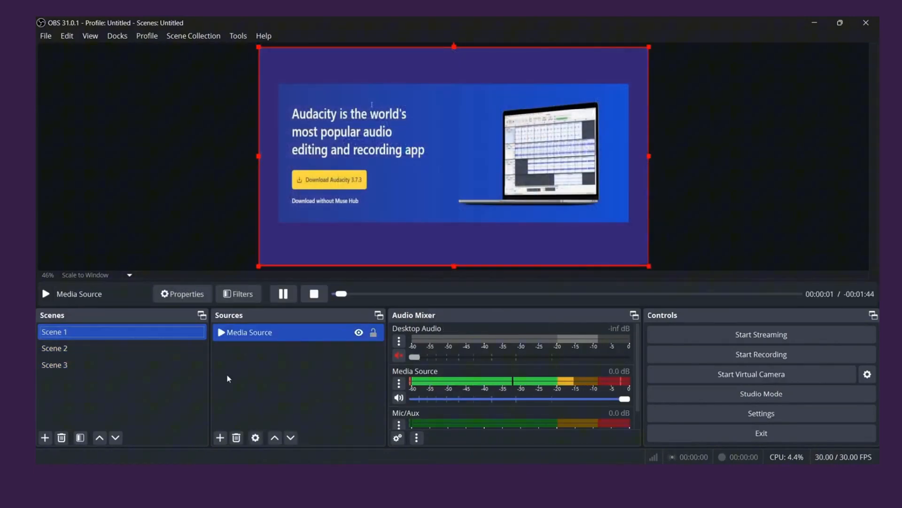
pyautogui.click(238, 293)
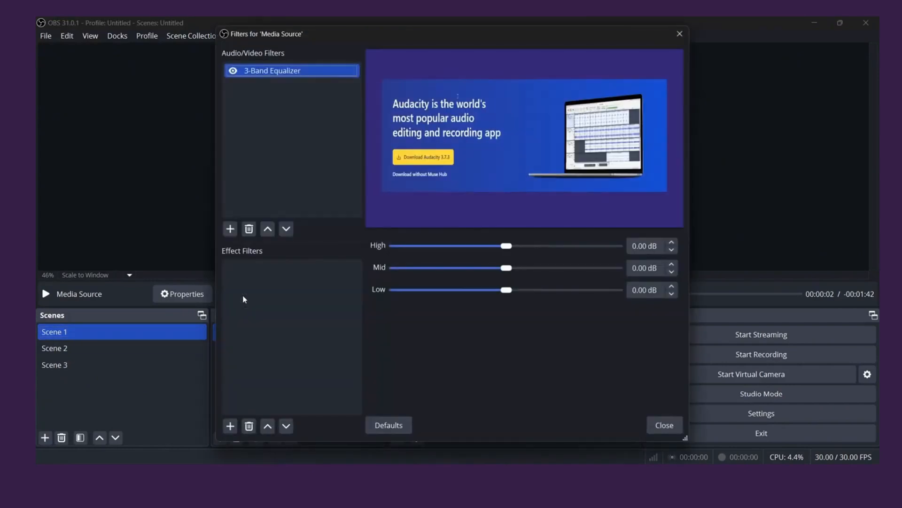
pyautogui.moveTo(504, 245); pyautogui.dragTo(550, 245)
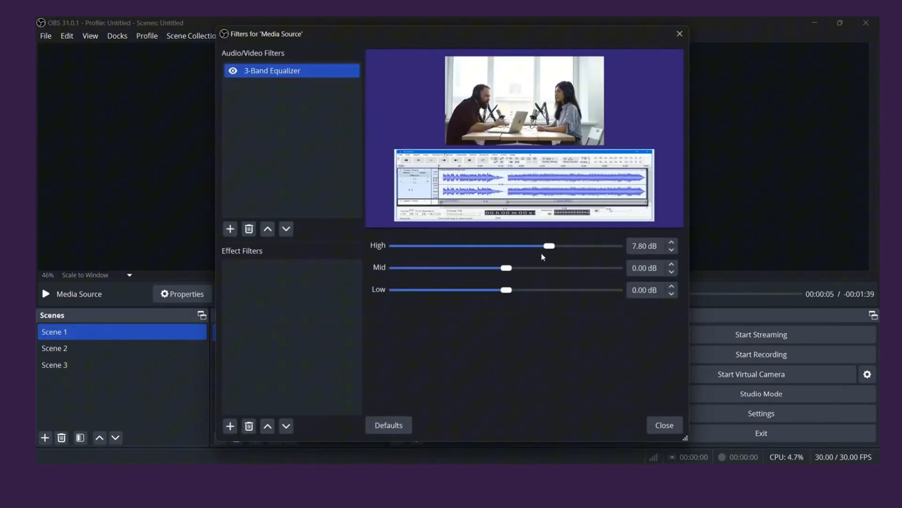
pyautogui.moveTo(504, 289); pyautogui.dragTo(516, 290)
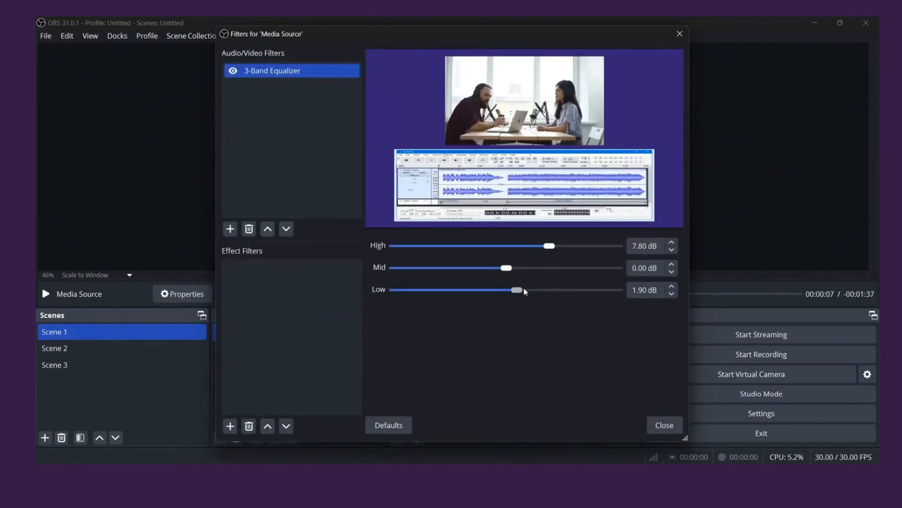
pyautogui.moveTo(516, 289); pyautogui.dragTo(550, 290)
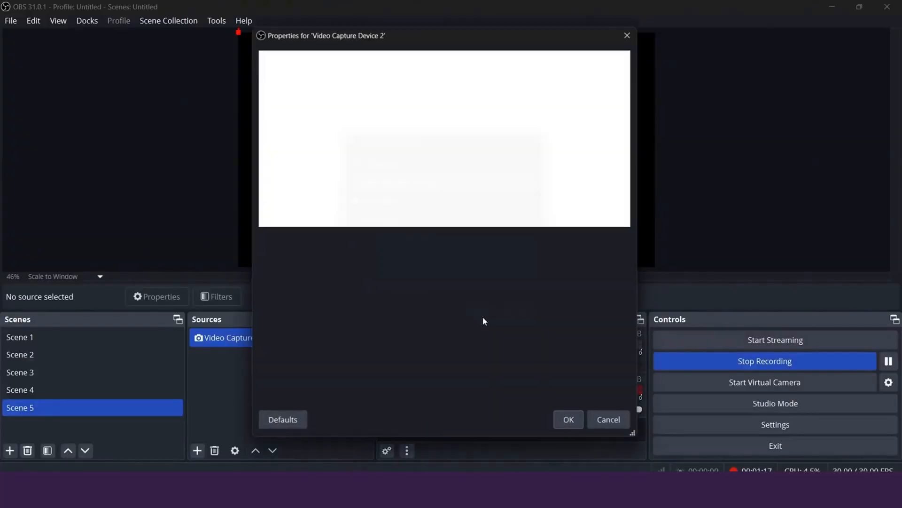
# Pick a camera as the device for Scene 5's Video Capture Device source.
pyautogui.click(479, 245)
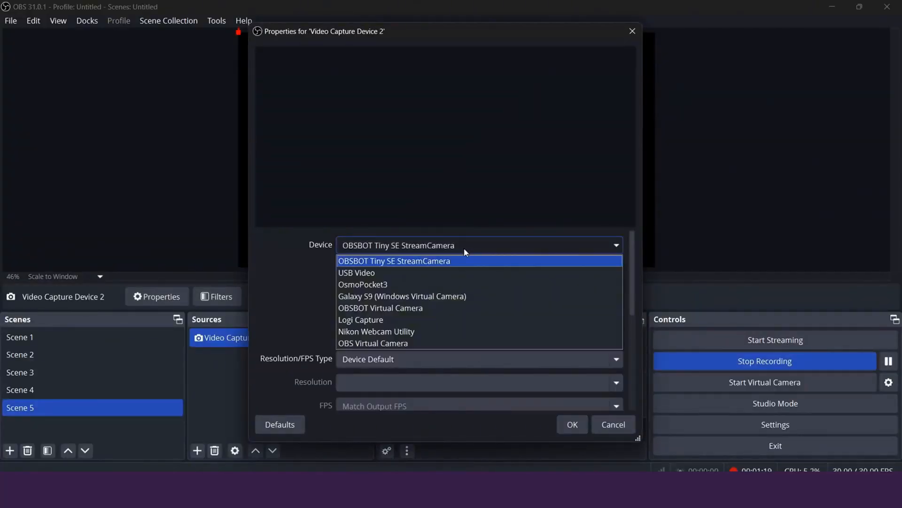
pyautogui.click(572, 424)
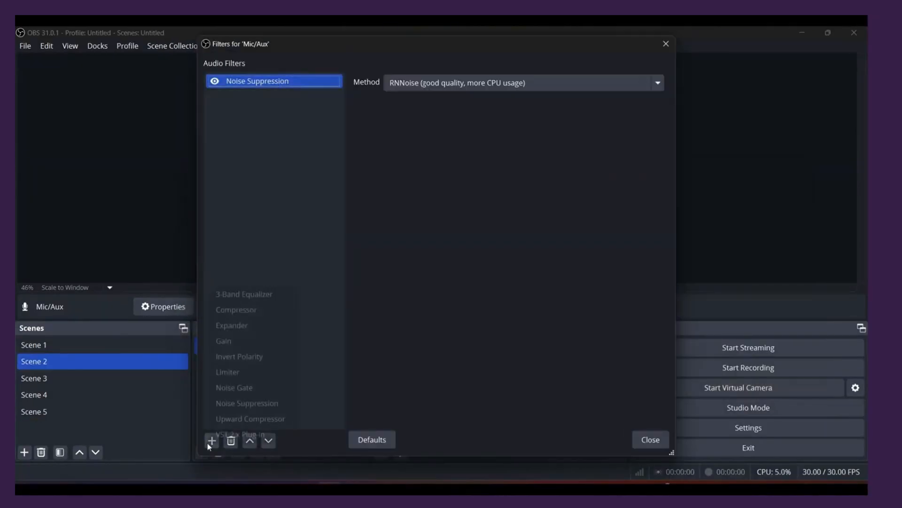
# Review the Mic/Aux Noise Suppression and 3-Band Equalizer filters, then close them.
pyautogui.click(243, 293)
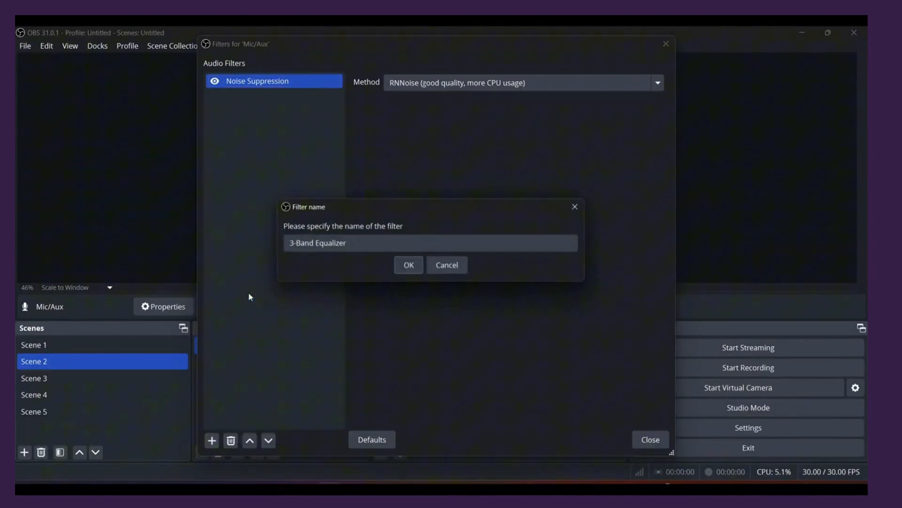
pyautogui.click(409, 265)
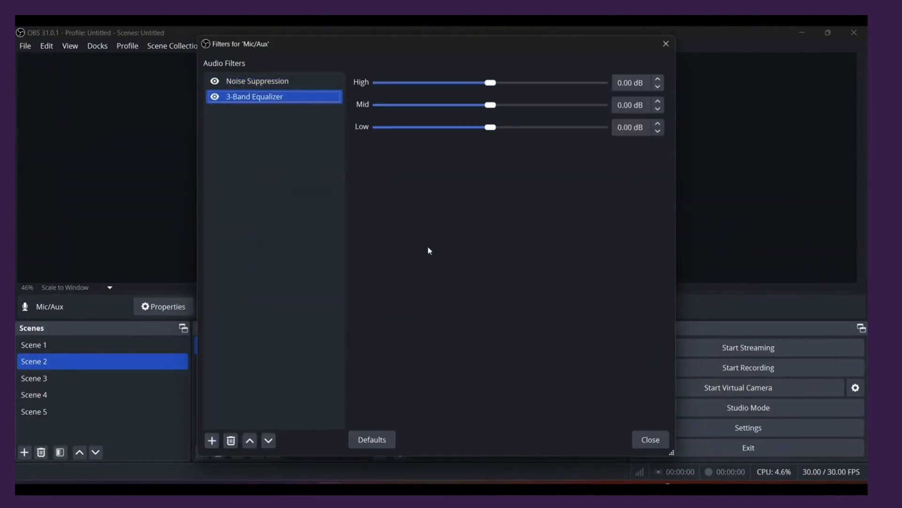
pyautogui.click(212, 440)
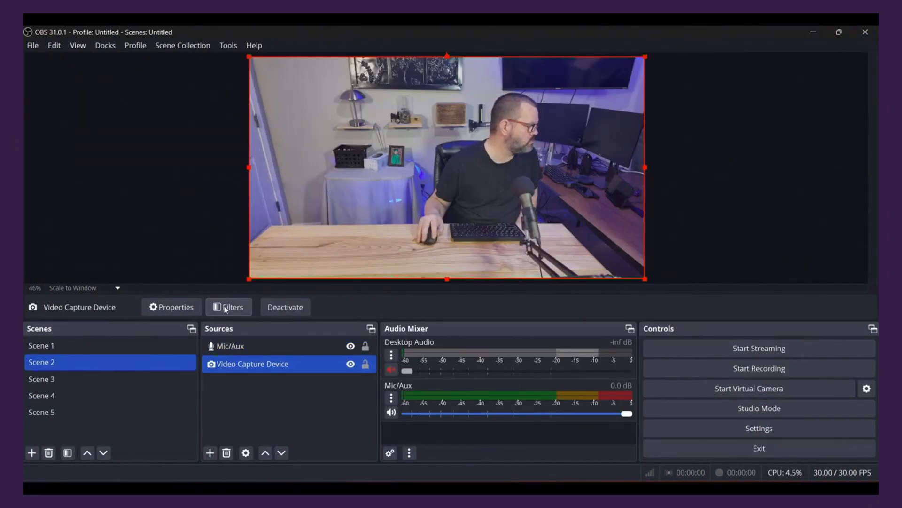
# Add a Background Removal filter to the Video Capture Device alongside Color Correction.
pyautogui.click(228, 307)
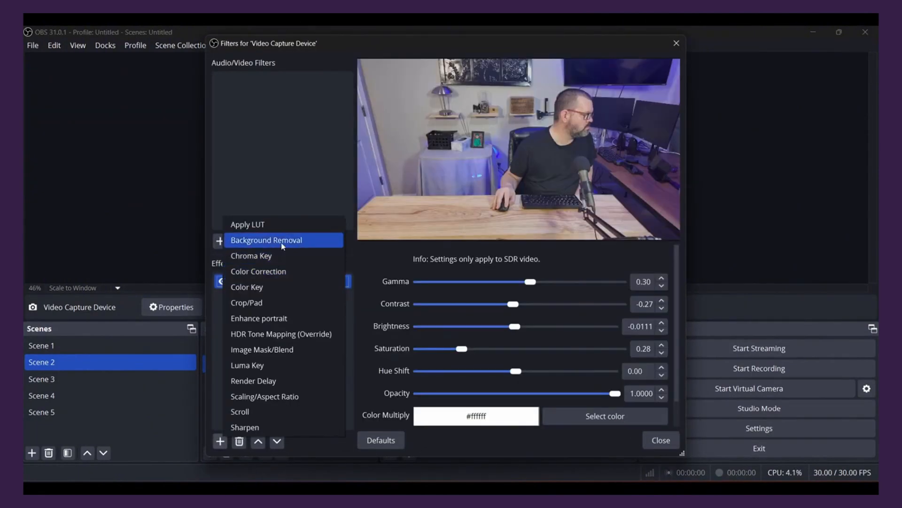
pyautogui.click(267, 240)
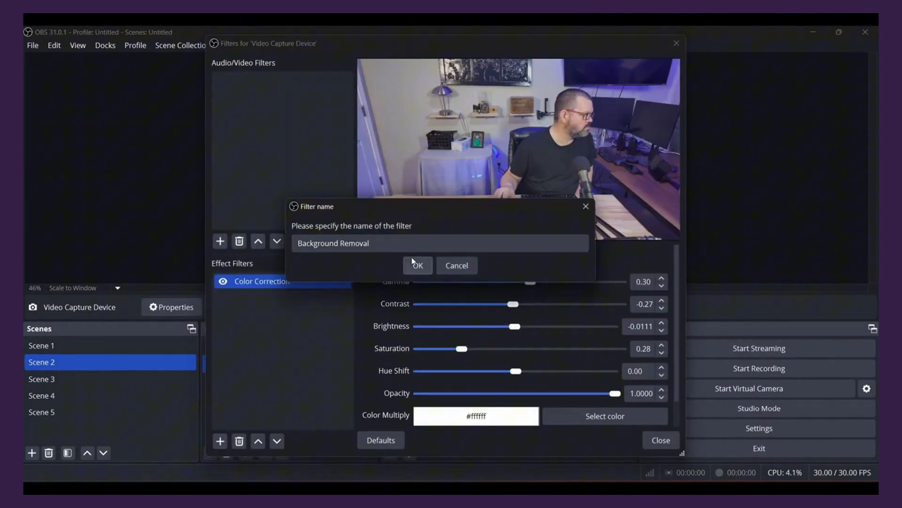
pyautogui.click(417, 265)
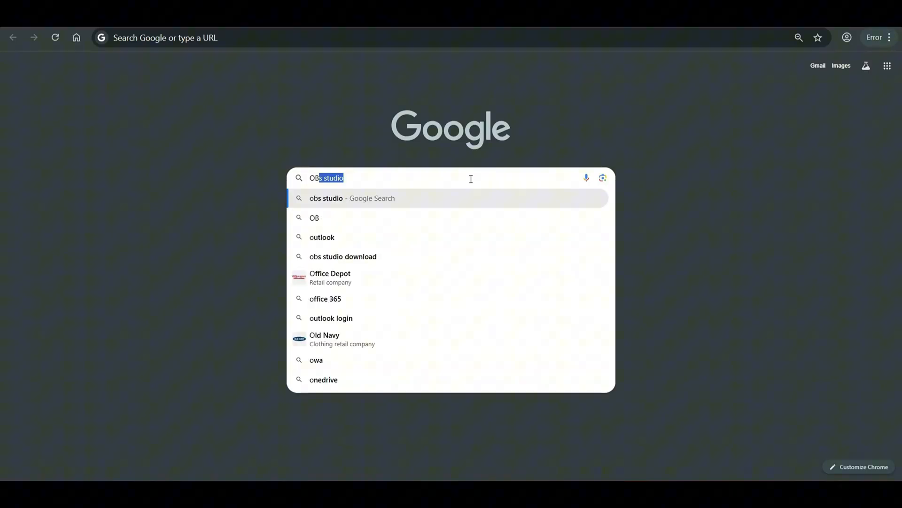
# Download the OBS Studio 31.0.2 Windows installer from obsproject.com and confirm it finished.
pyautogui.click(351, 197)
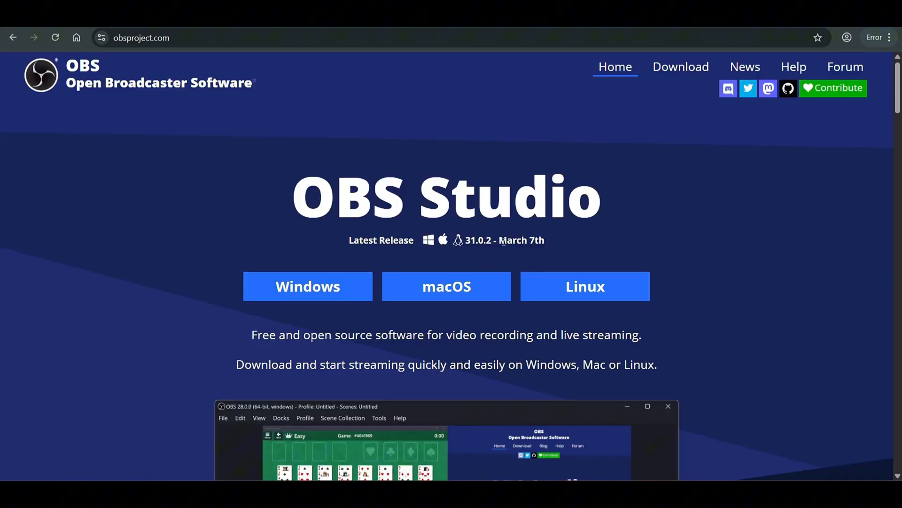
pyautogui.moveTo(452, 287)
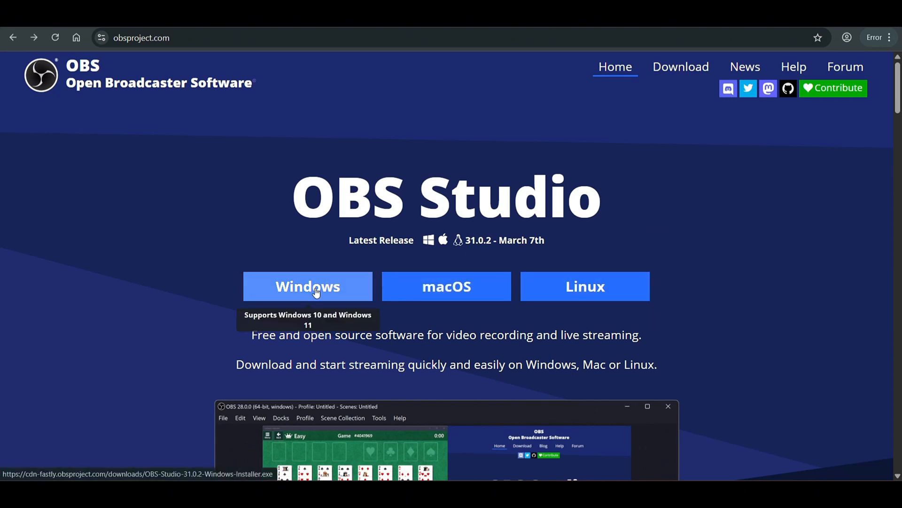
pyautogui.click(308, 285)
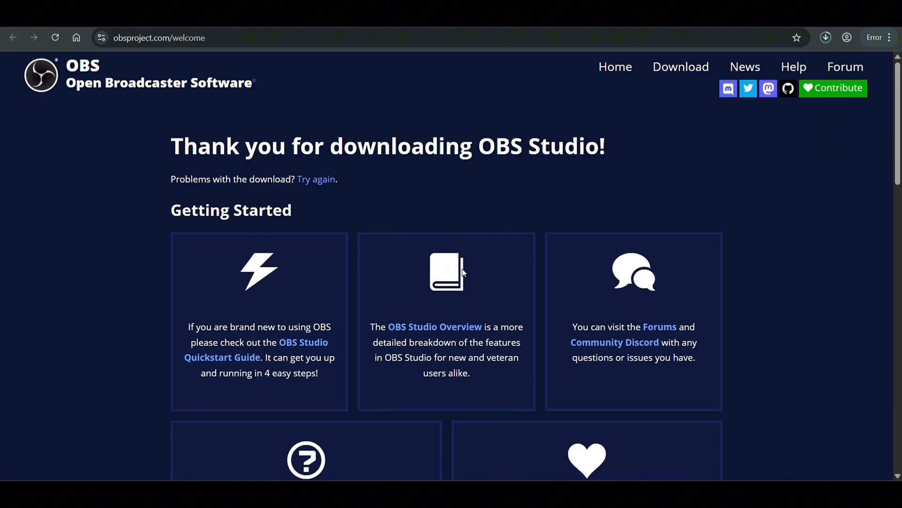
pyautogui.moveTo(788, 88)
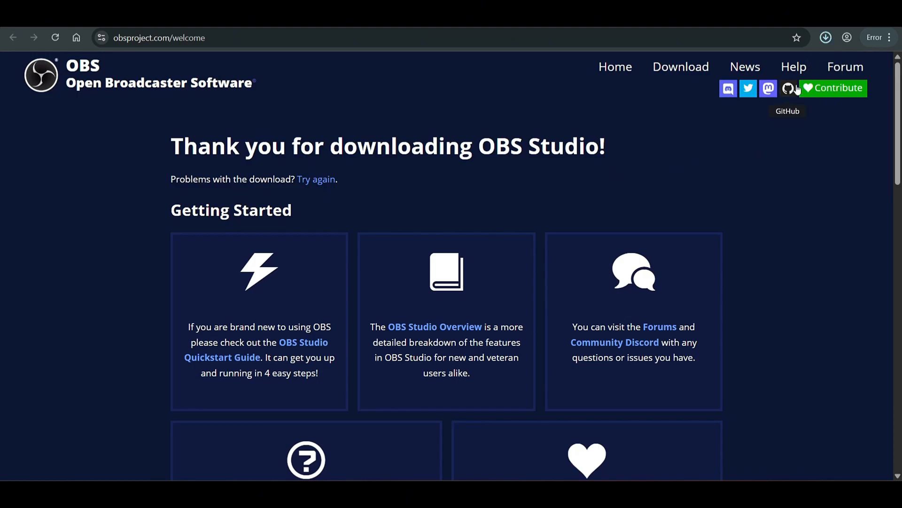
pyautogui.click(826, 38)
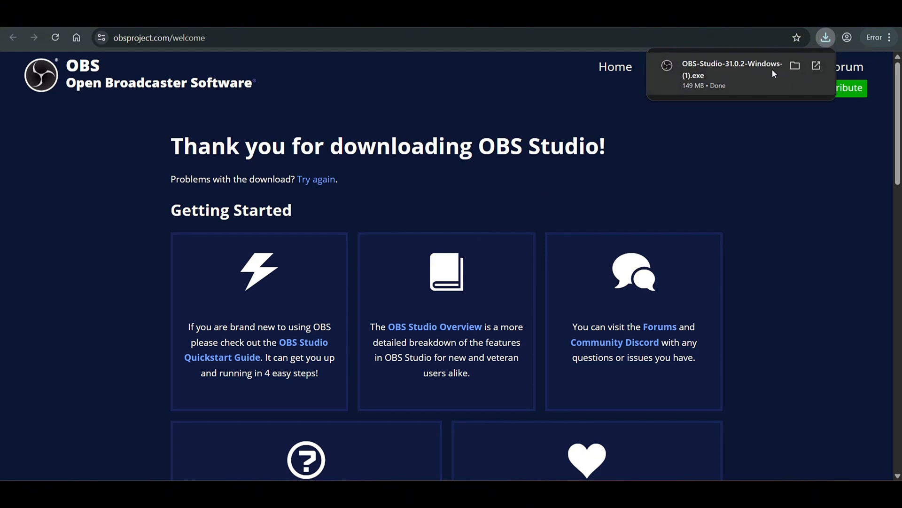
pyautogui.moveTo(747, 74)
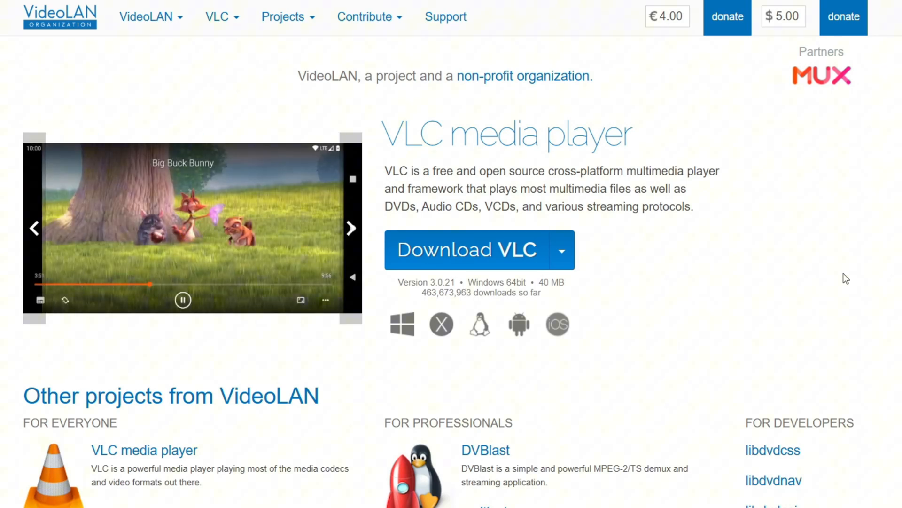
pyautogui.scroll(-3)
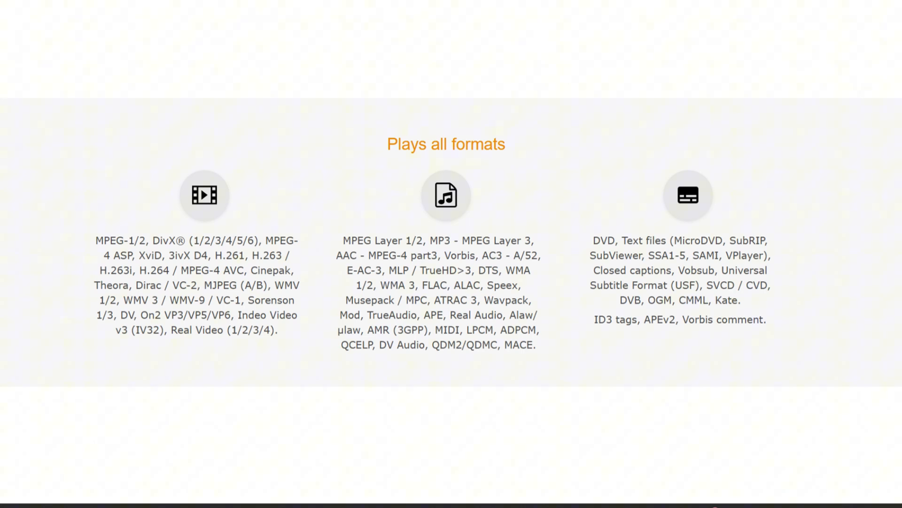
pyautogui.scroll(-3)
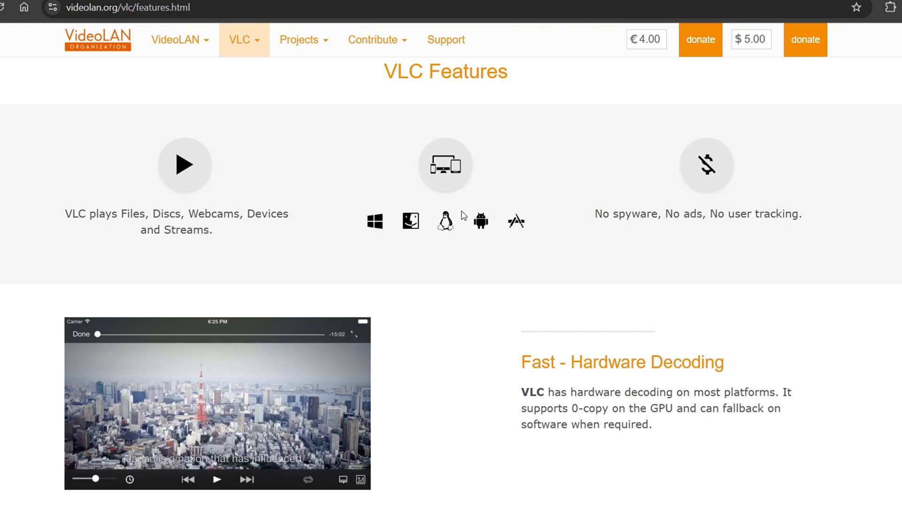
pyautogui.scroll(-3)
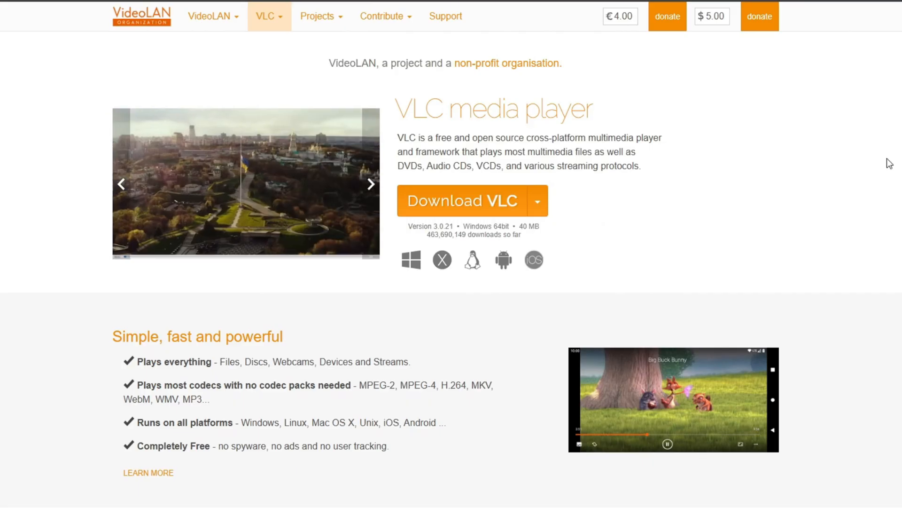
pyautogui.moveTo(868, 174)
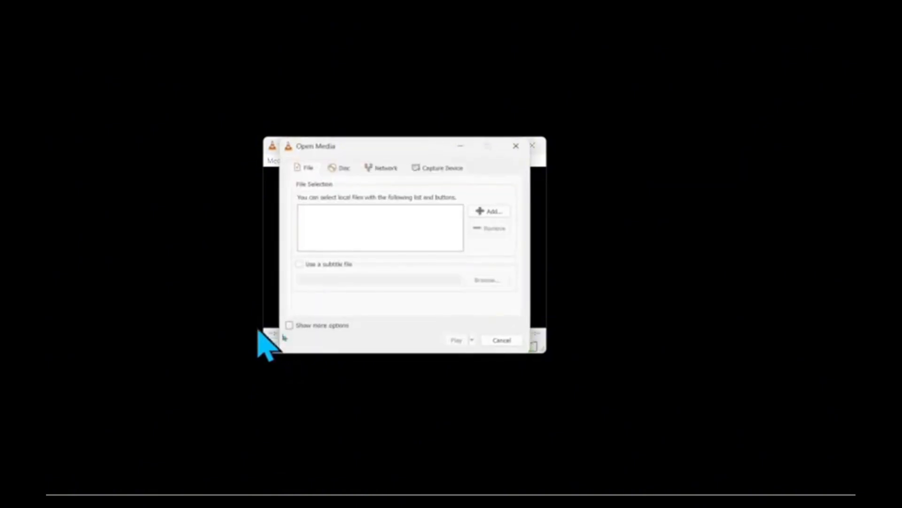
# Load the DVD from drive E: via Media > Open Disc and play it.
pyautogui.click(457, 340)
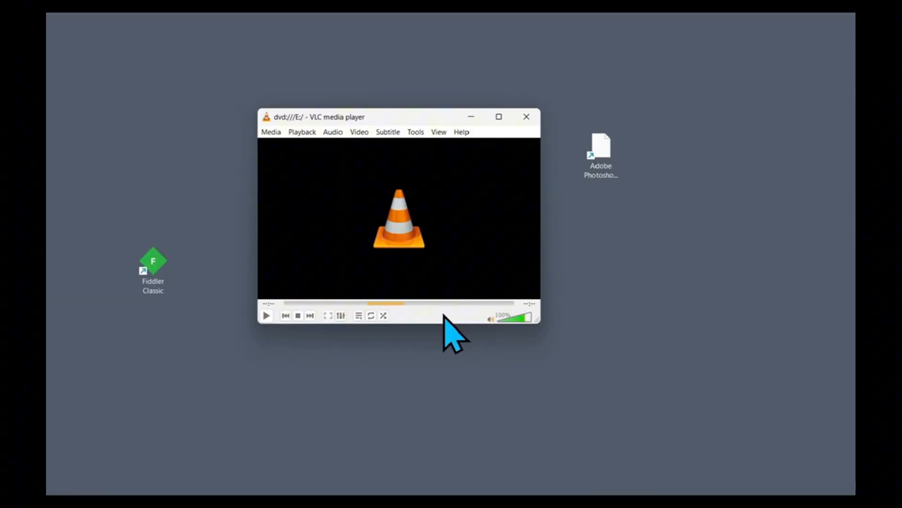
pyautogui.click(265, 315)
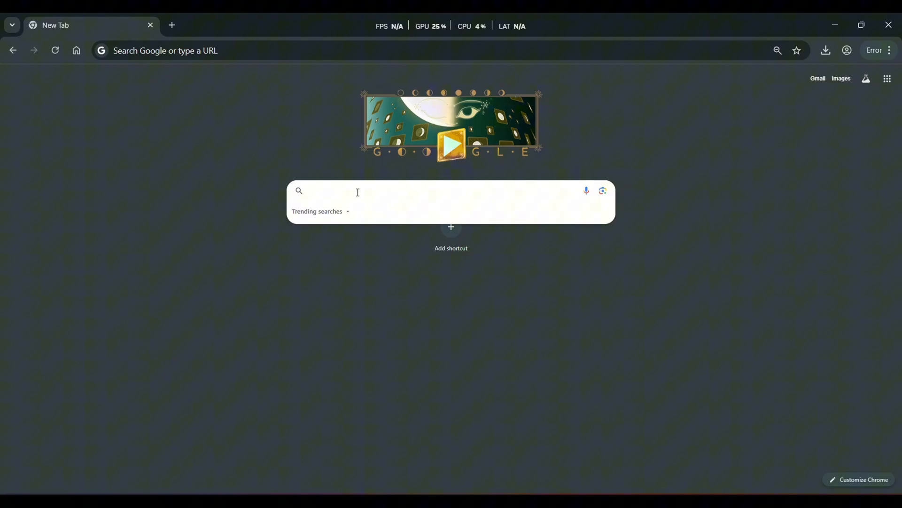
# Download the VLC 3.0.21 Windows 64-bit installer from videolan.org and confirm it finished.
pyautogui.click(357, 191)
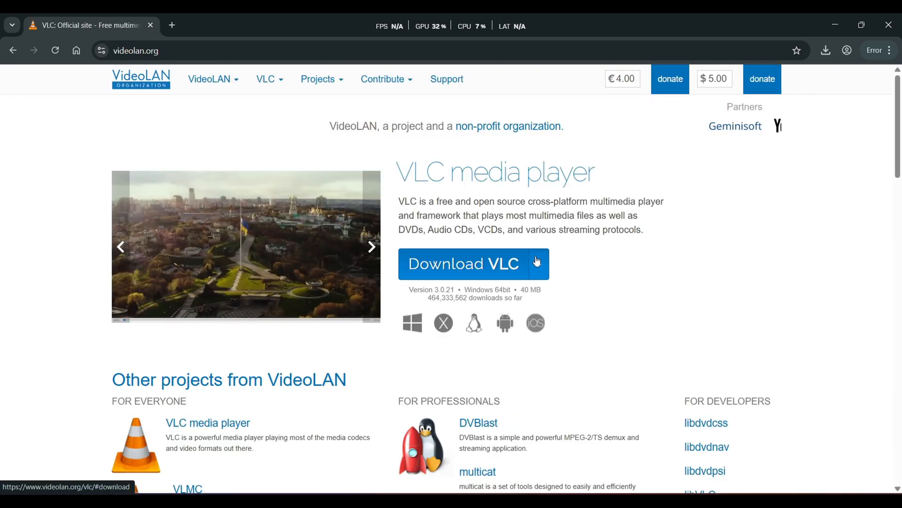
pyautogui.click(537, 263)
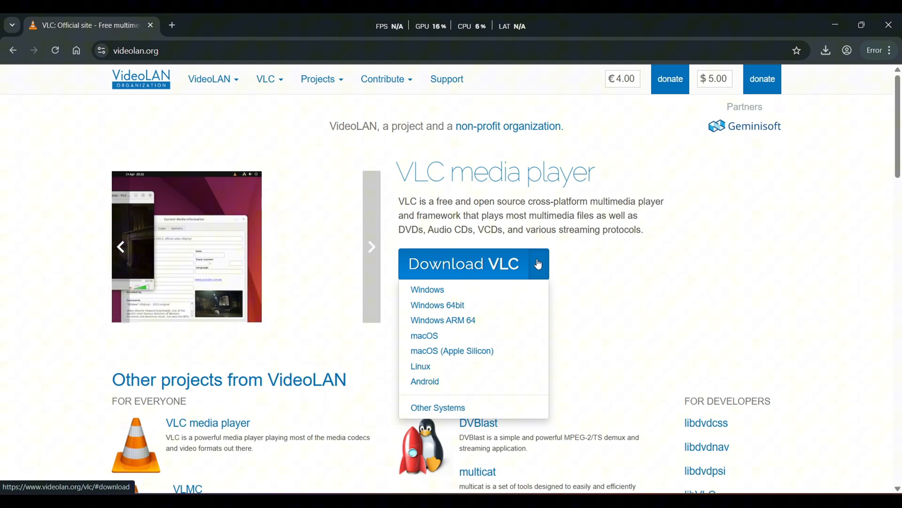
pyautogui.click(438, 304)
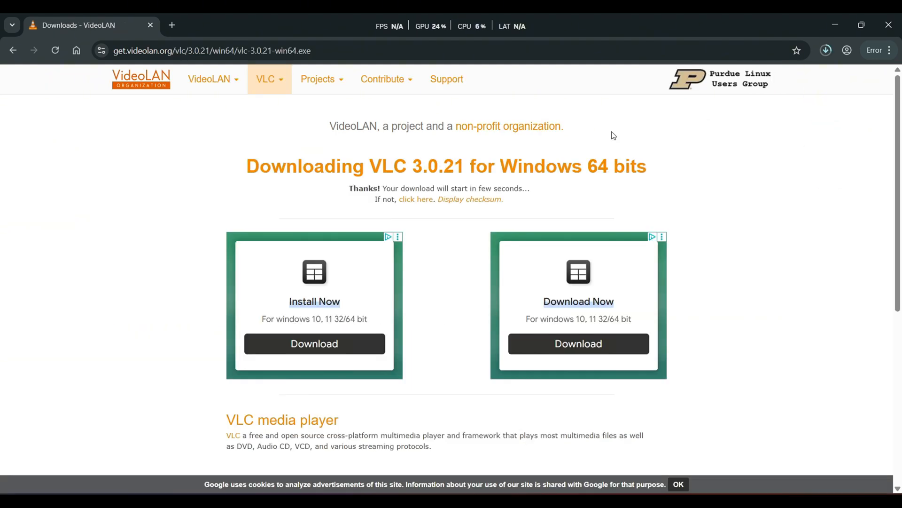
pyautogui.click(825, 50)
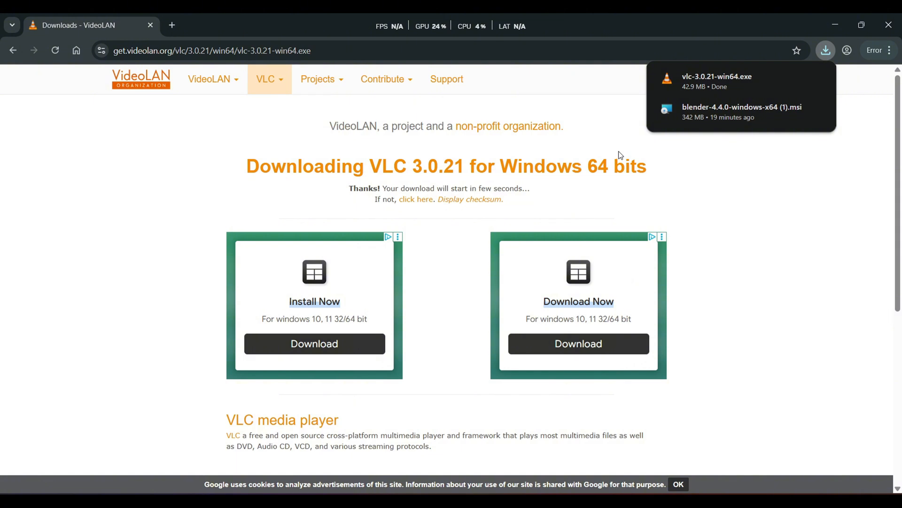
pyautogui.moveTo(732, 83)
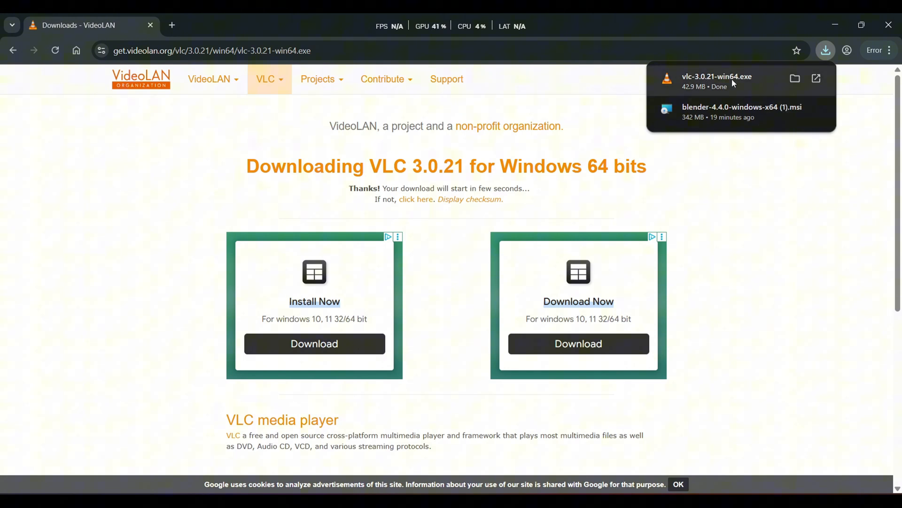